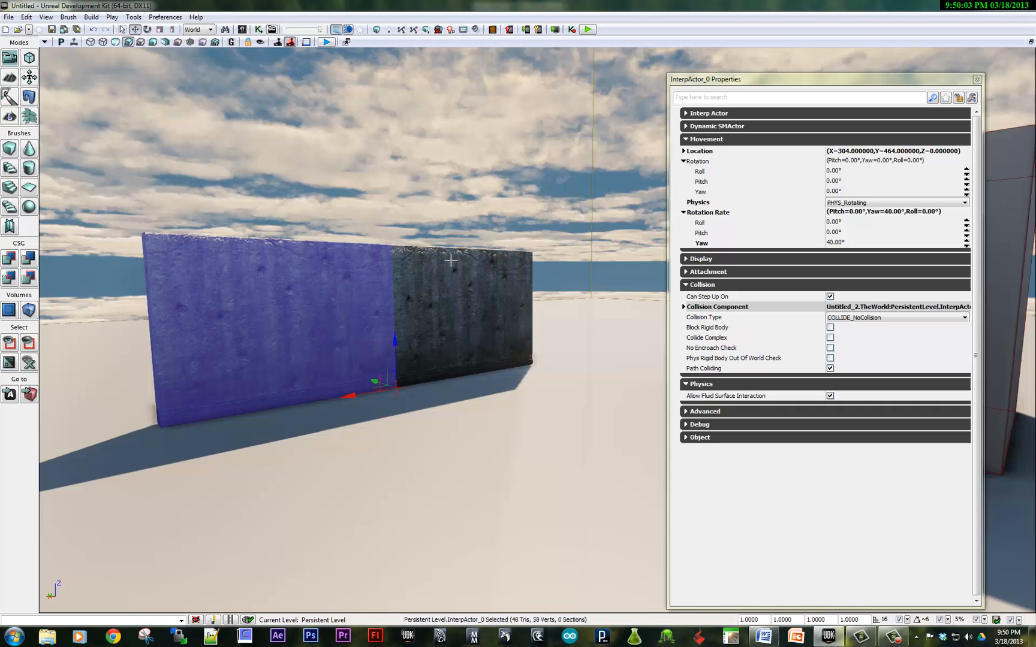
mouse_move(475, 307)
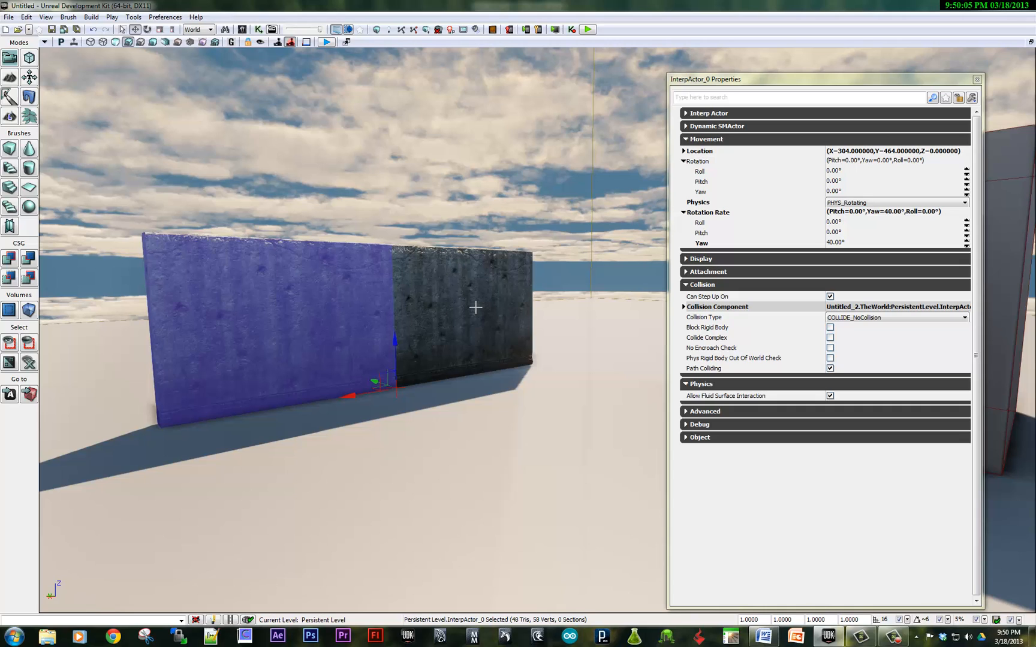
mouse_move(233, 274)
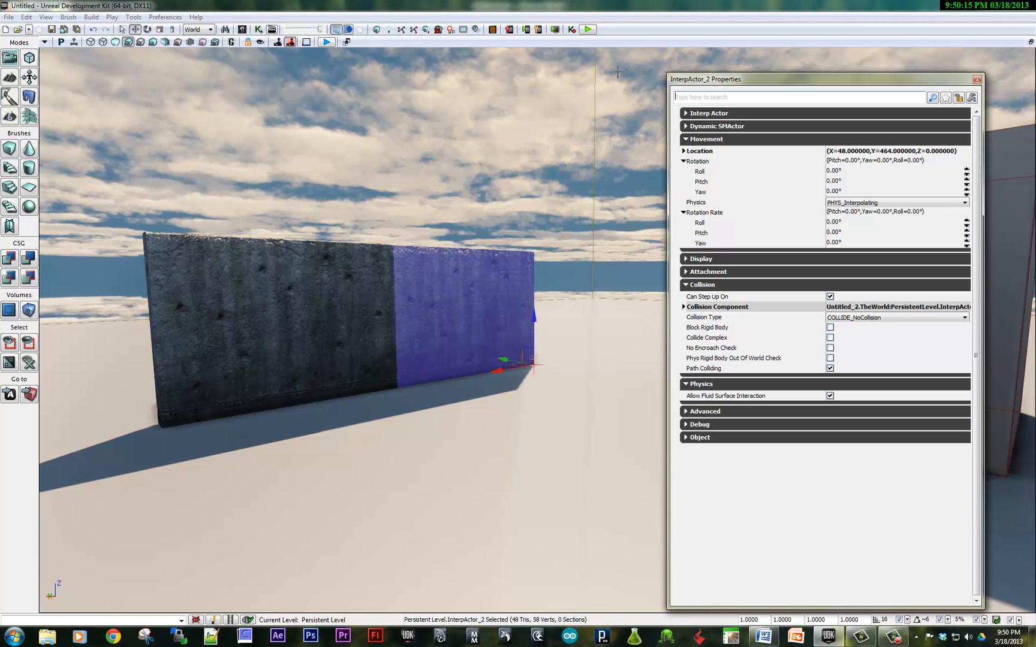
Step: Collapse and re-expand the second wall's Movement category to reach its Physics options
click(705, 139)
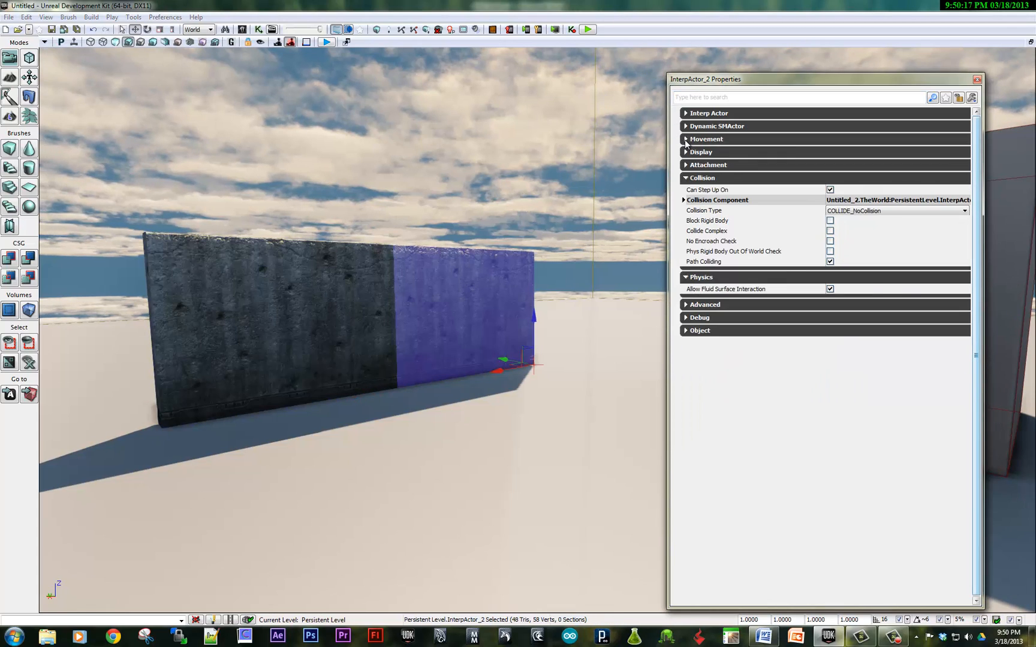
click(685, 139)
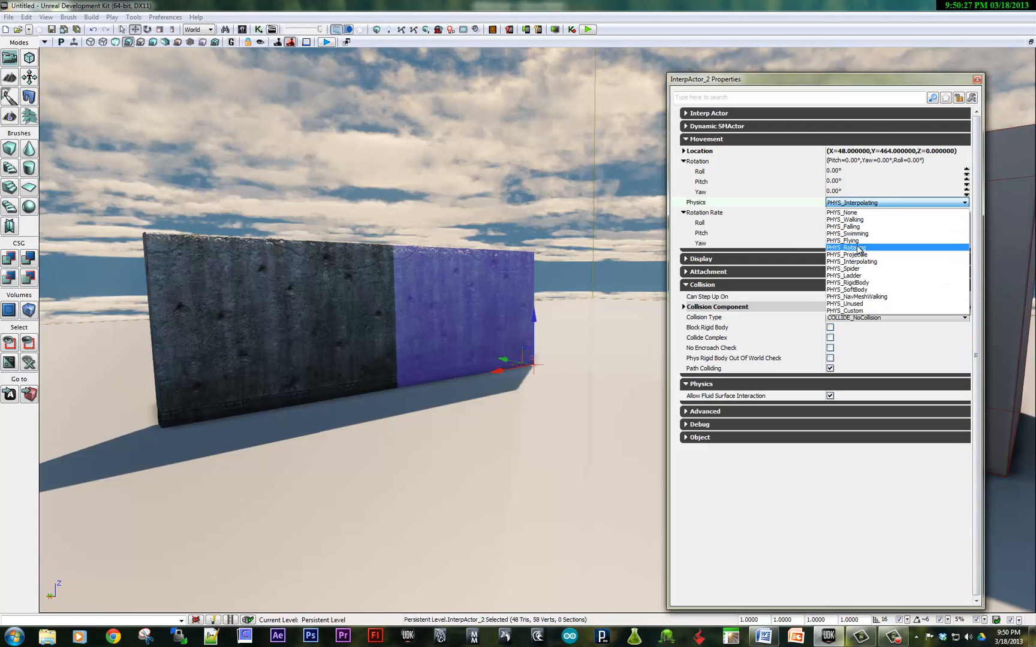
Step: Switch the second wall's Physics from interpolating to PHYS_Rotating
click(845, 248)
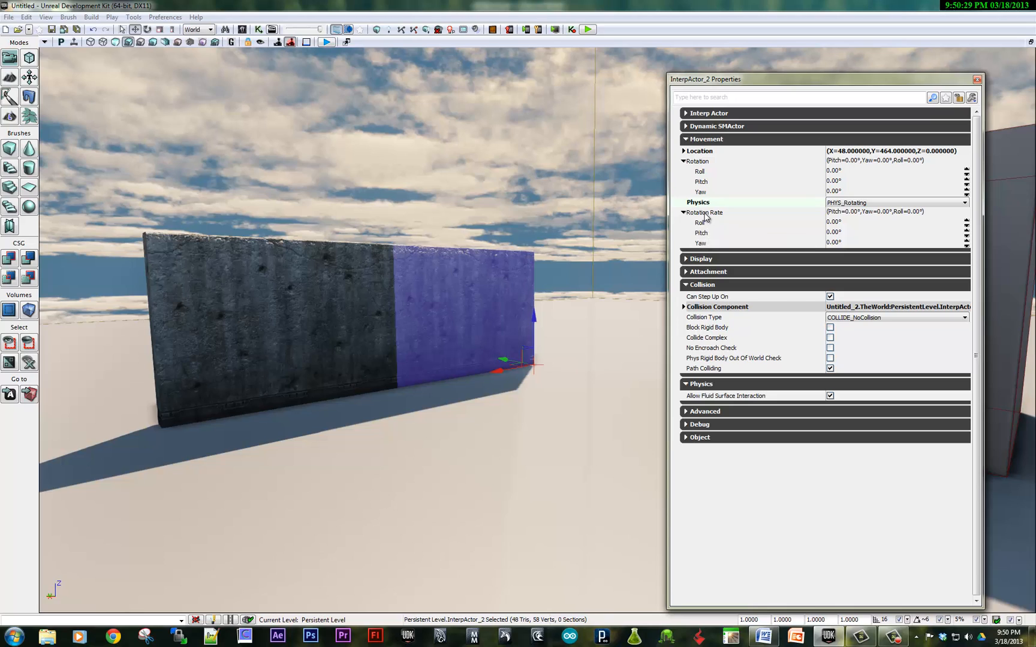
mouse_move(688, 245)
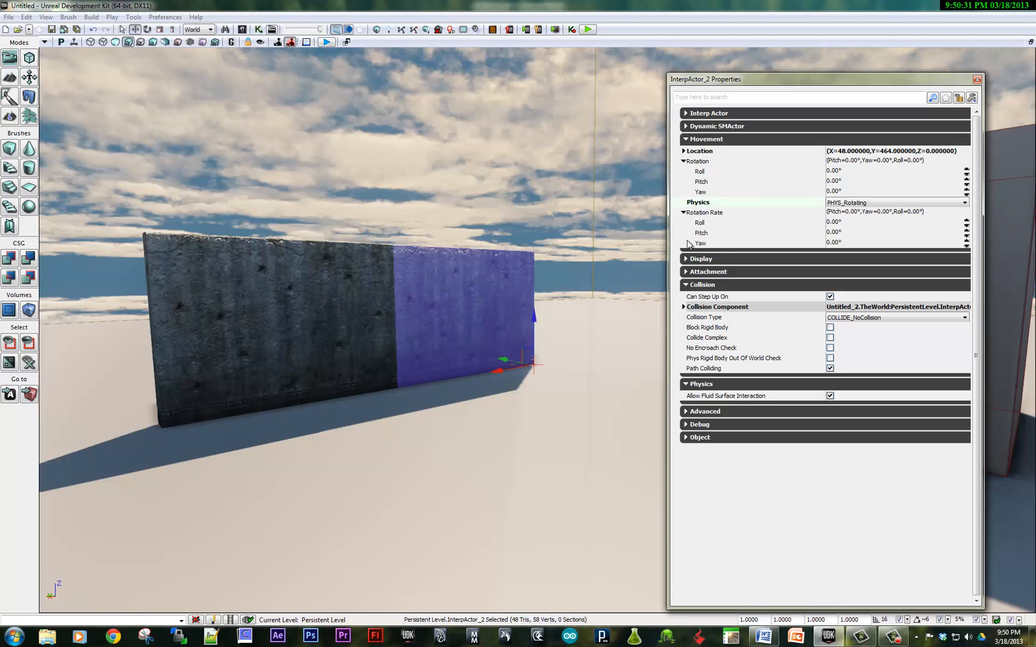
mouse_move(701, 233)
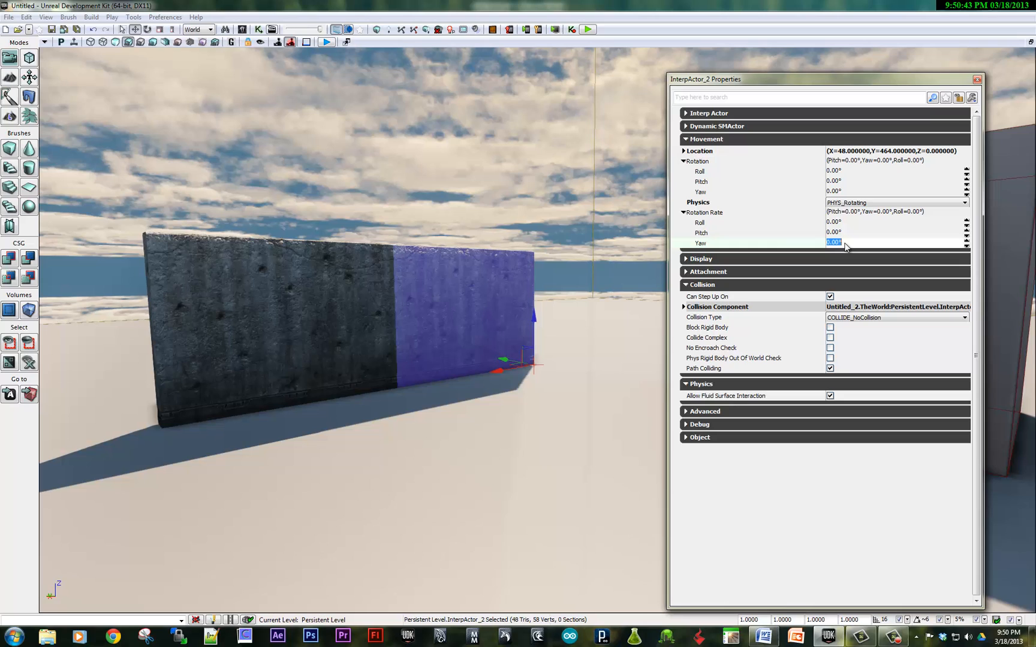
Step: Enter 30 in the second wall's Rotation Rate Yaw field
text(30)
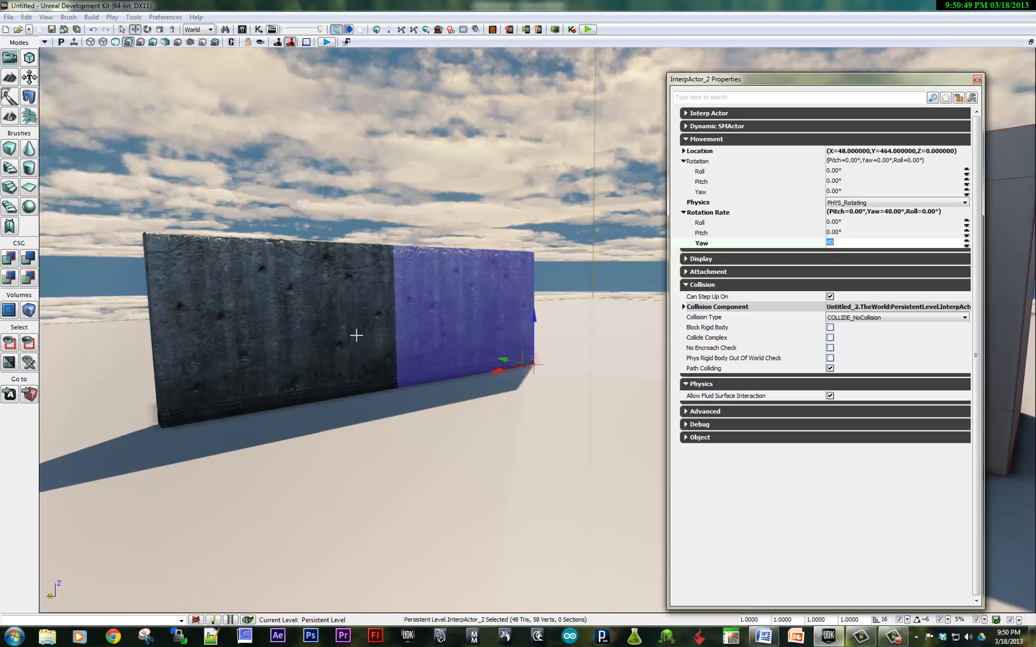
mouse_move(465, 484)
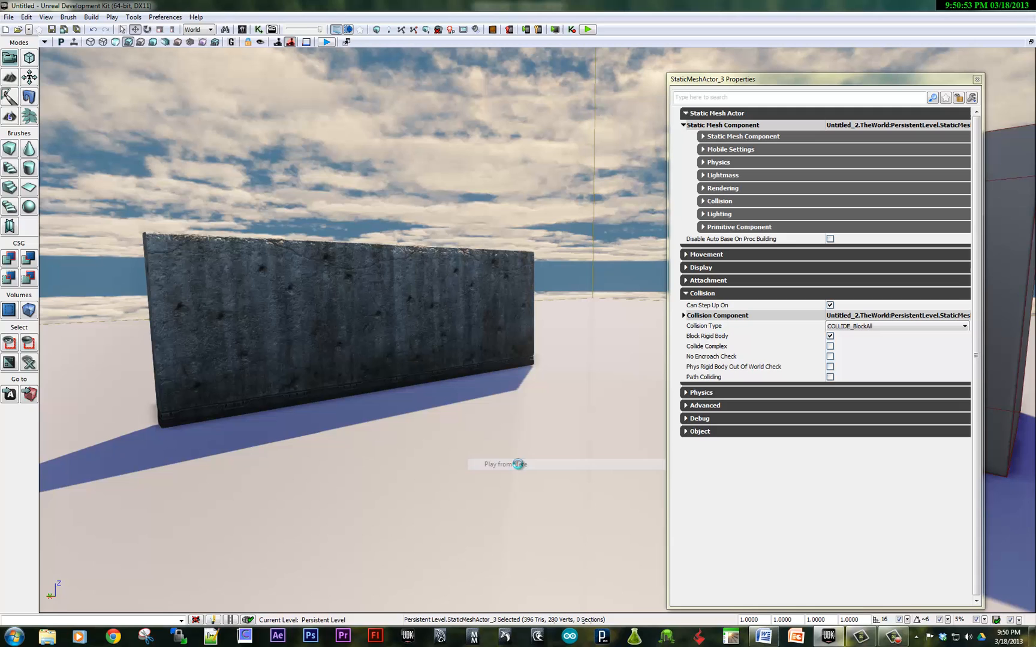
mouse_move(521, 469)
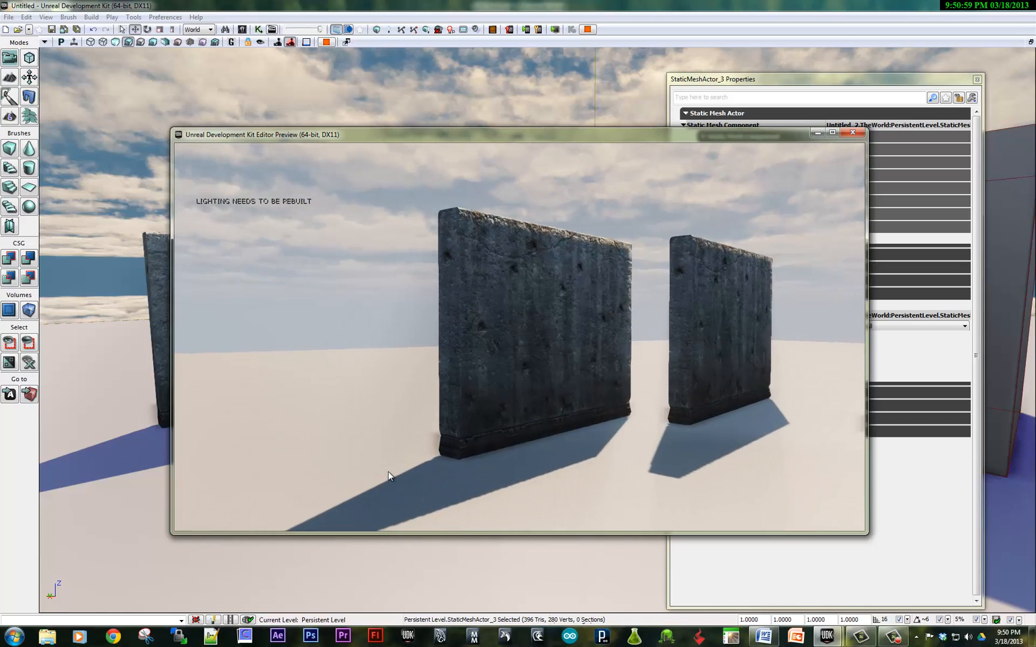
Step: Mouse-look around the play preview to watch the two concrete walls spinning
drag(388, 475, 352, 474)
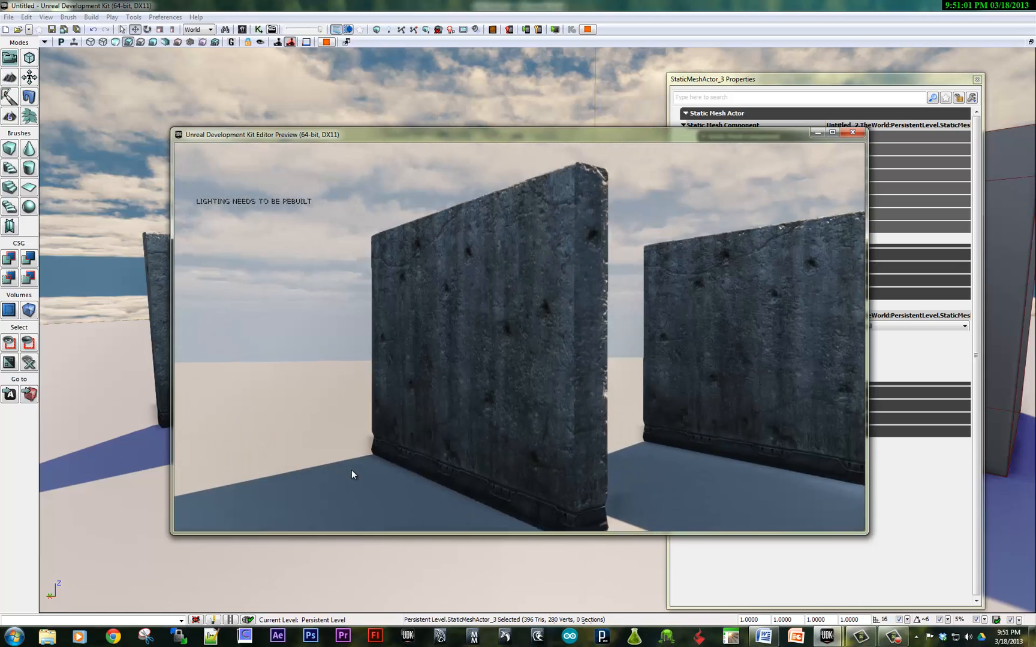
drag(352, 474, 467, 492)
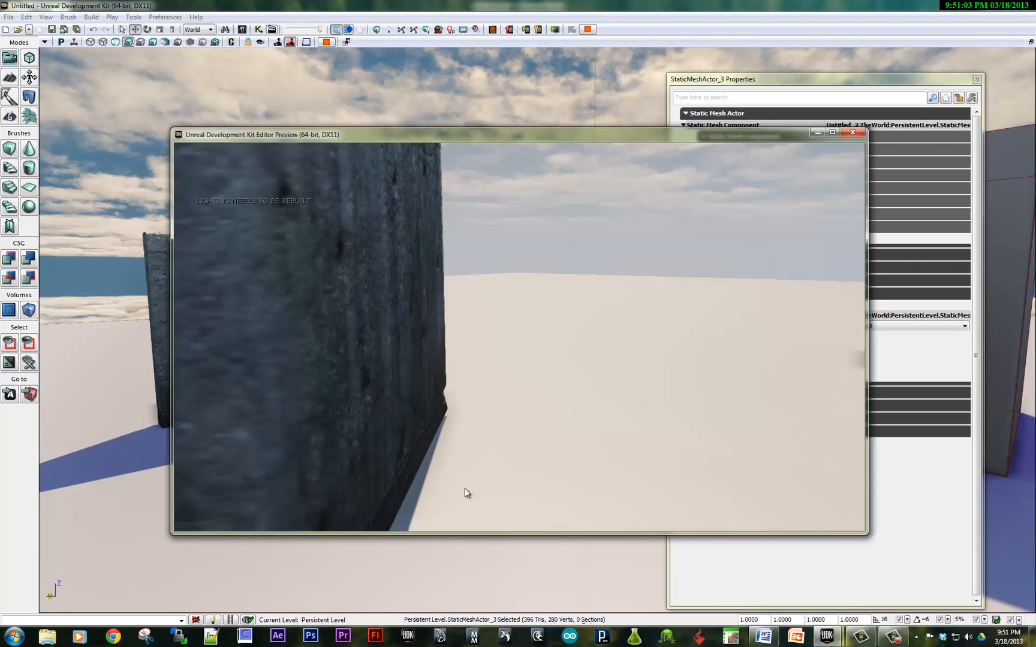